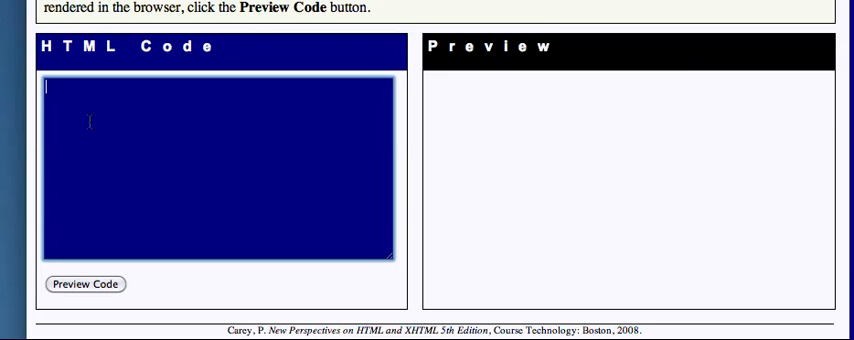
Step: Type an opening <ul> tag followed by the list item <li>Dogs</li>
text(<u)
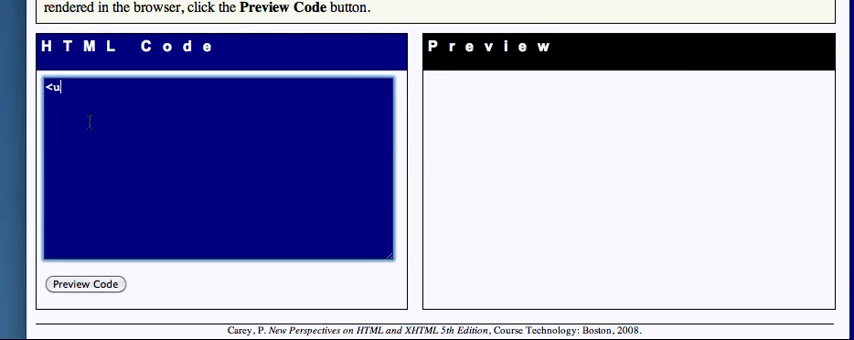
text(l>)
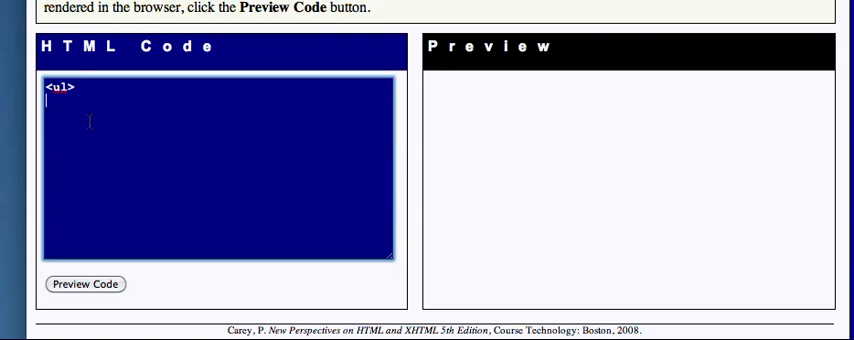
text(<)
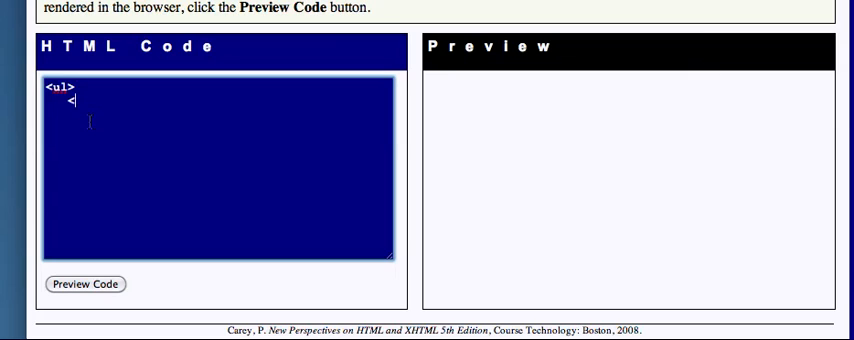
text(li)
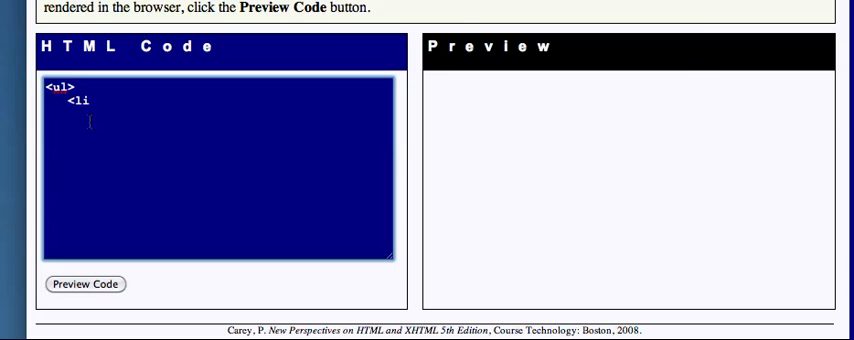
text(>)
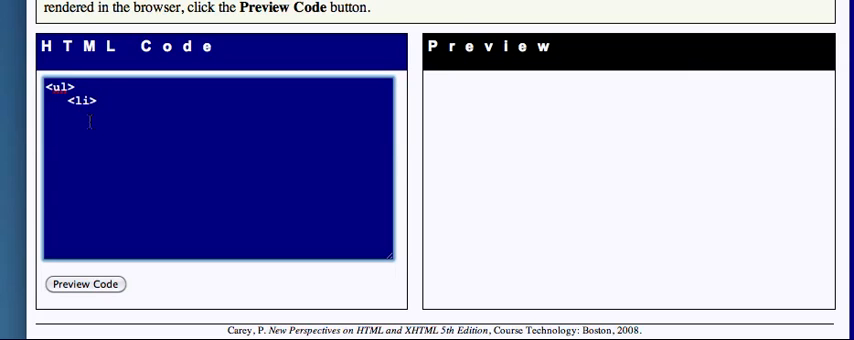
text(Dog)
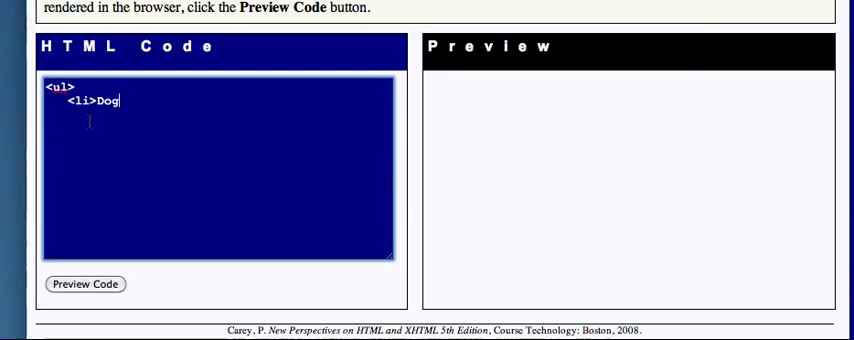
text(s<)
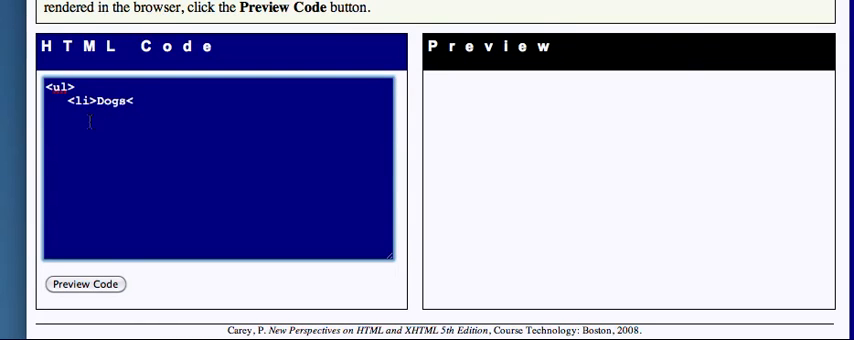
text(/li>)
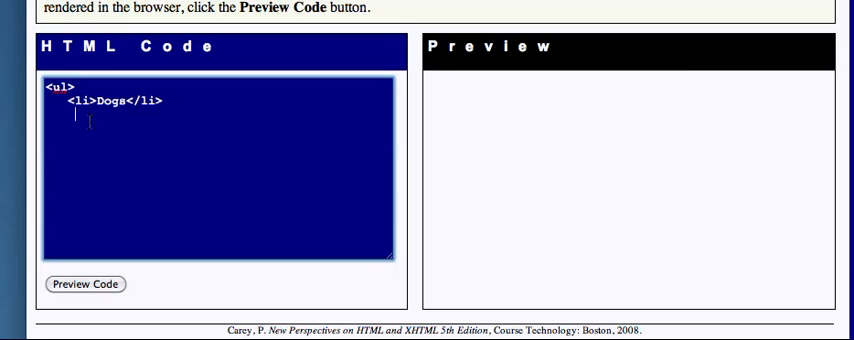
Step: Add a nested <ul> below Dogs containing the item <li>German Shepard</li>
text(<)
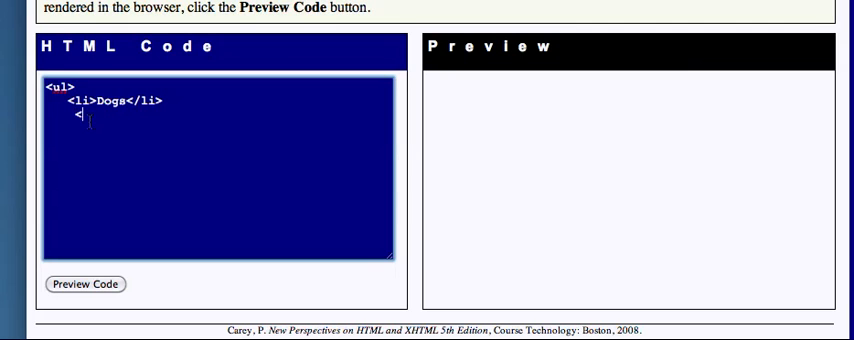
text(ul>)
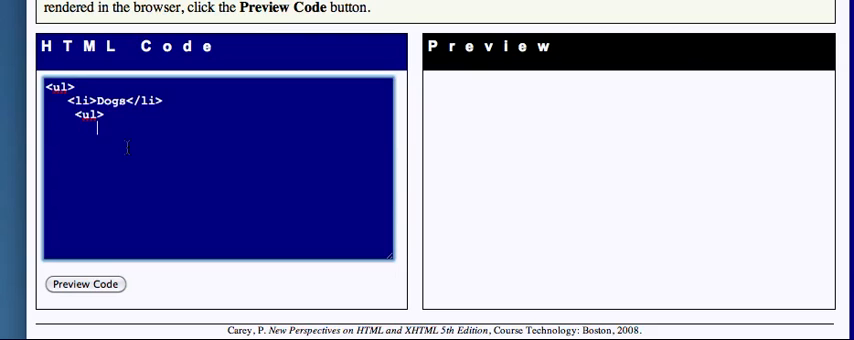
text(<li)
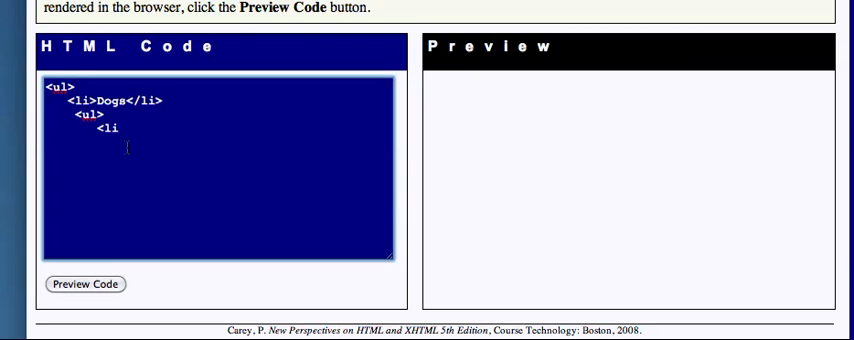
text(>)
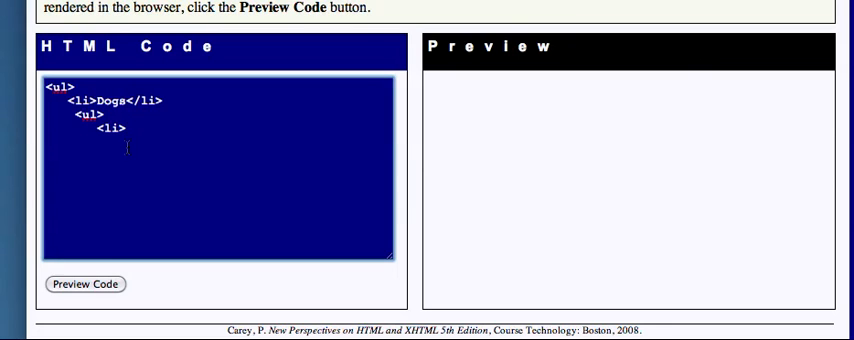
text(G)
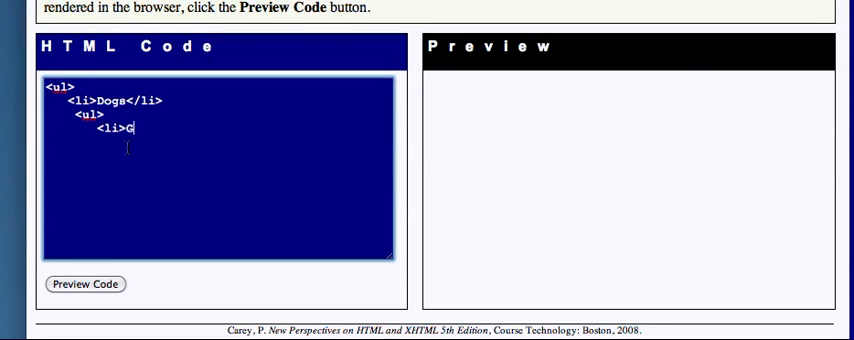
text(erman S)
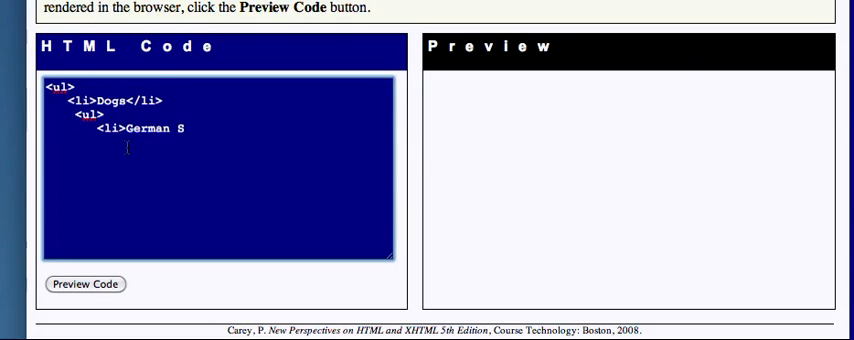
text(hepard)
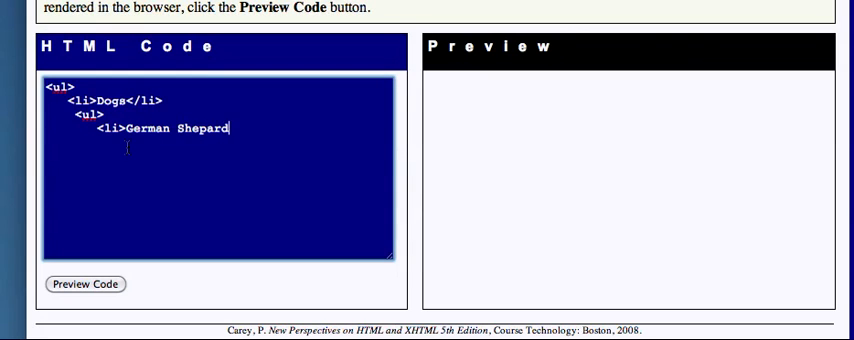
text(</li>)
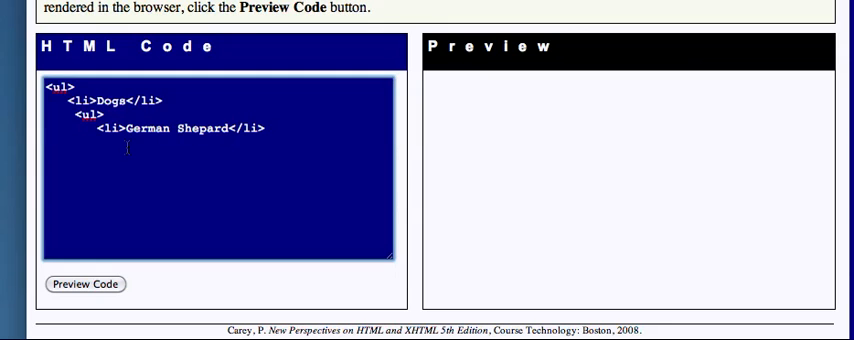
Step: Type nested list items <li>Pug</li> and <li>Poodle</li> below German Shepard
text(<)
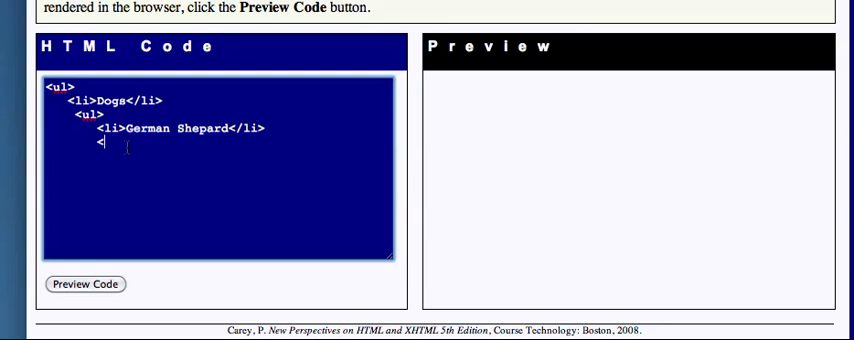
text(li>)
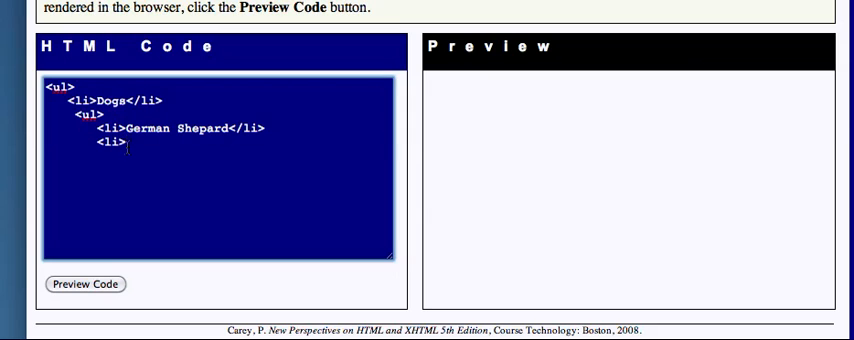
text(Pi)
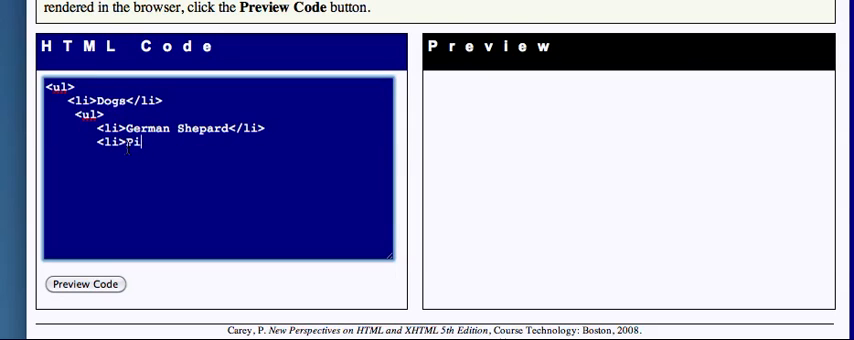
text(ug)
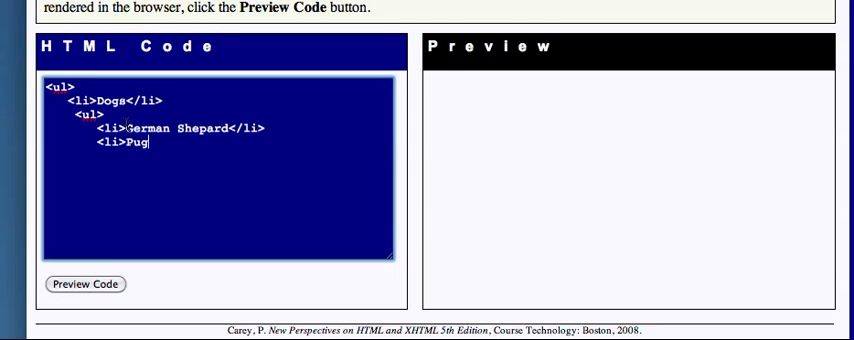
text(</li>)
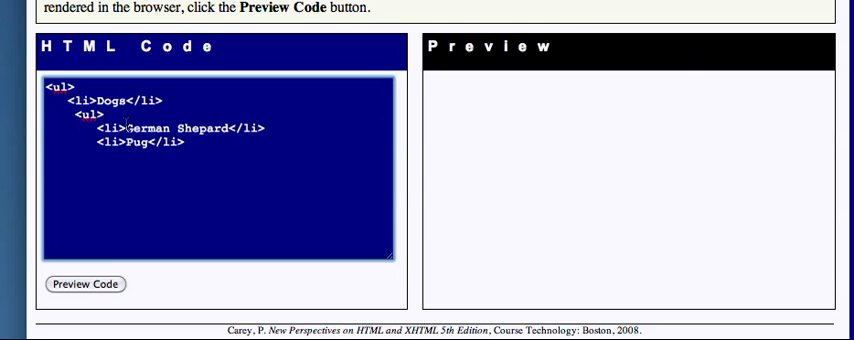
text(<li)
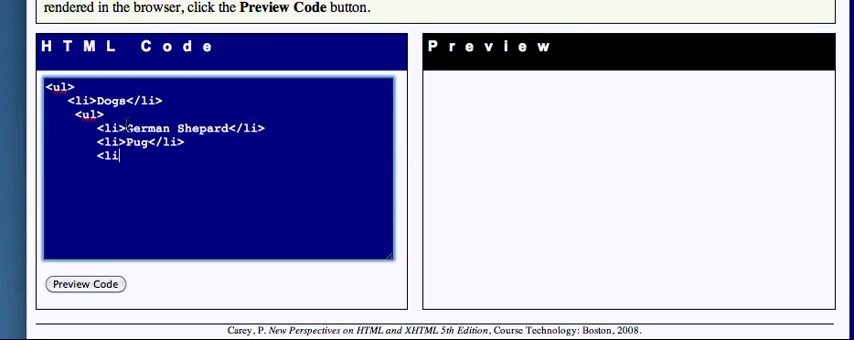
text(>P)
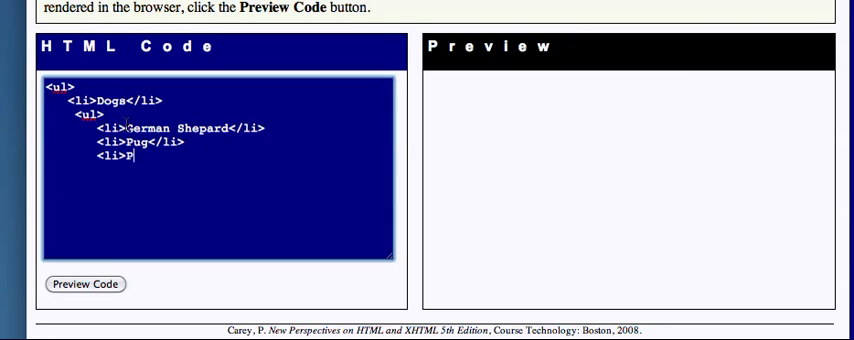
text(oodle)
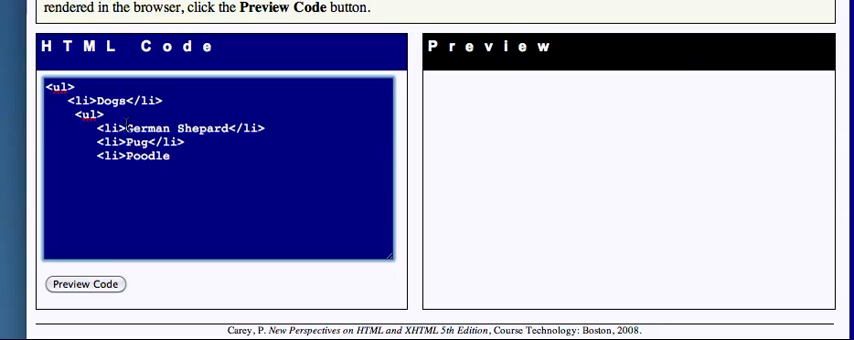
text(</li>)
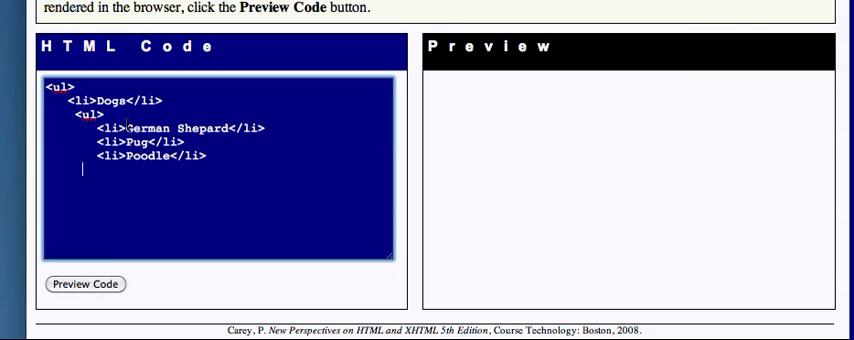
Step: Close the inner and outer lists with two </ul> tags and render the preview
text(<)
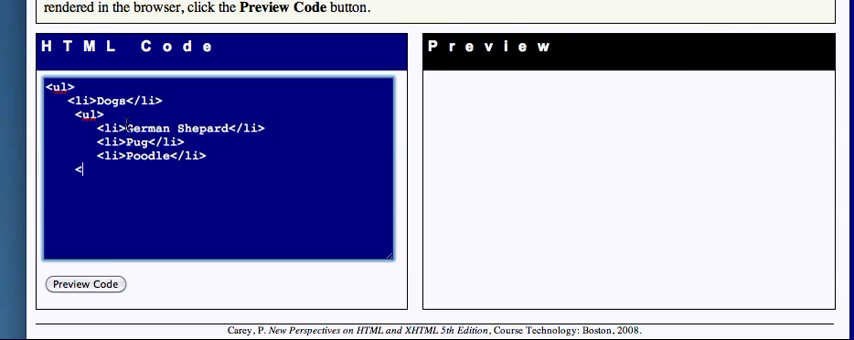
text(/ul>)
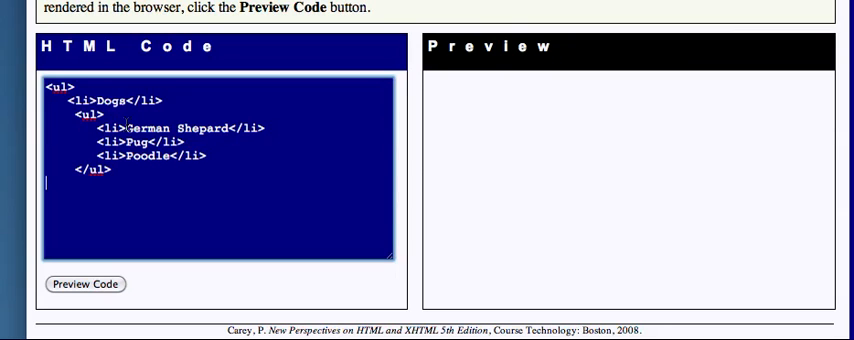
text(</)
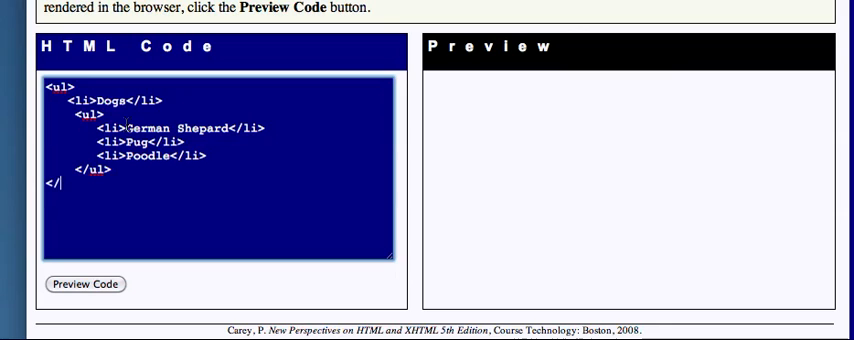
text(ul>)
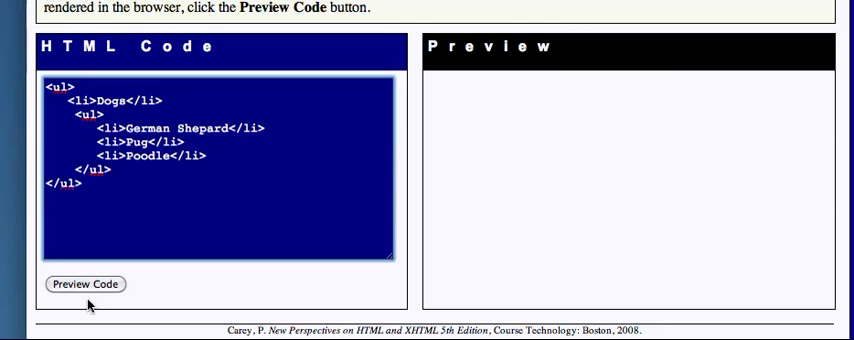
click(85, 284)
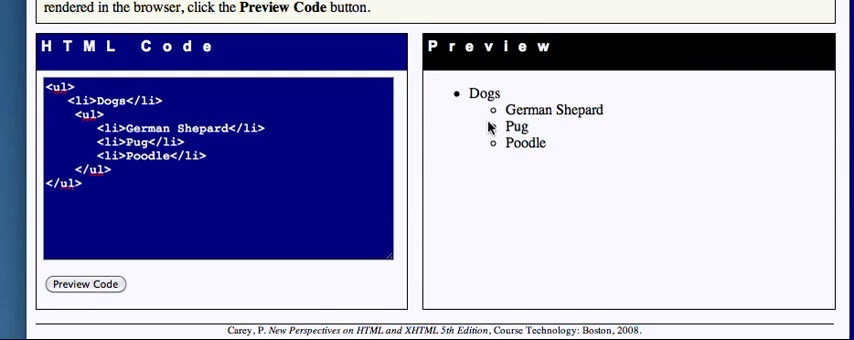
mouse_move(490, 143)
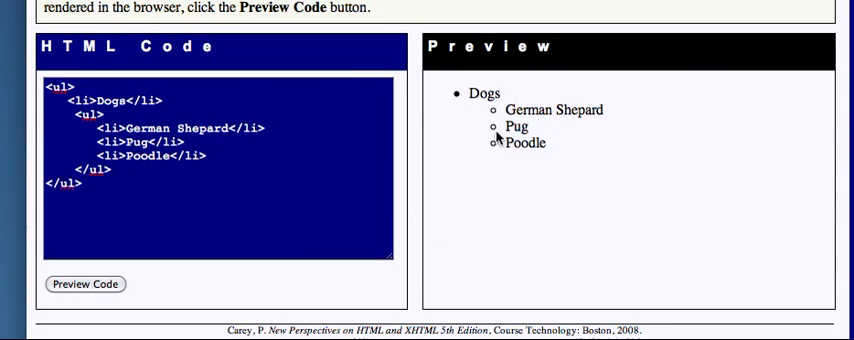